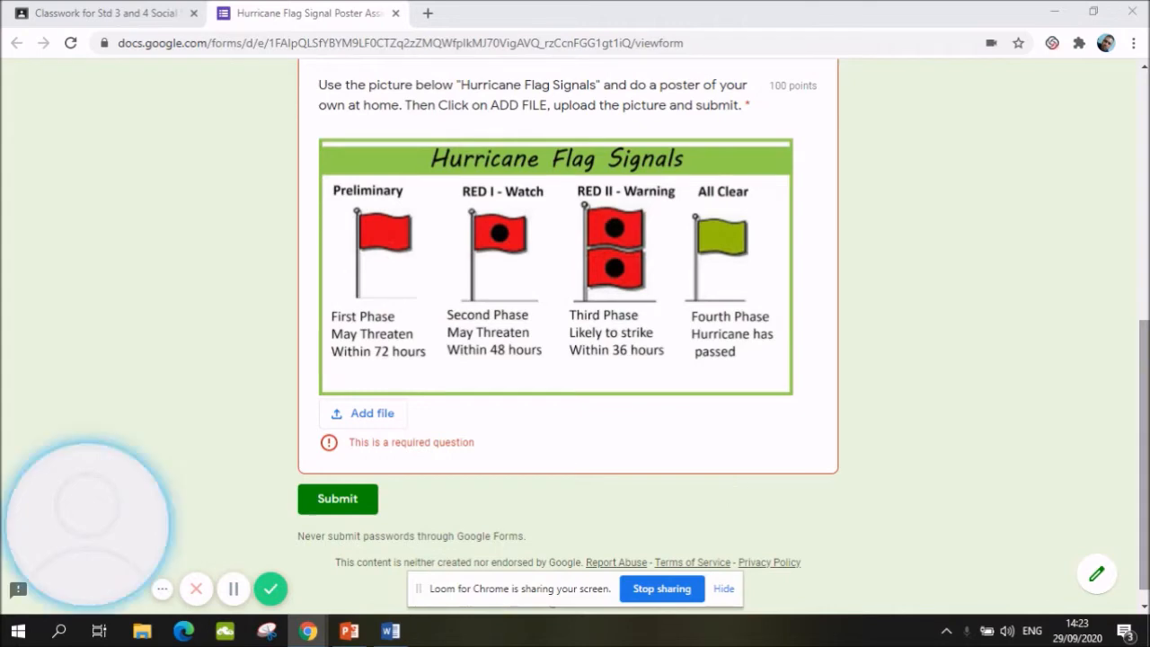
Review the poster form, then return to the Week 4 Hurricane Flag Signals assignment post
scroll(up, 3)
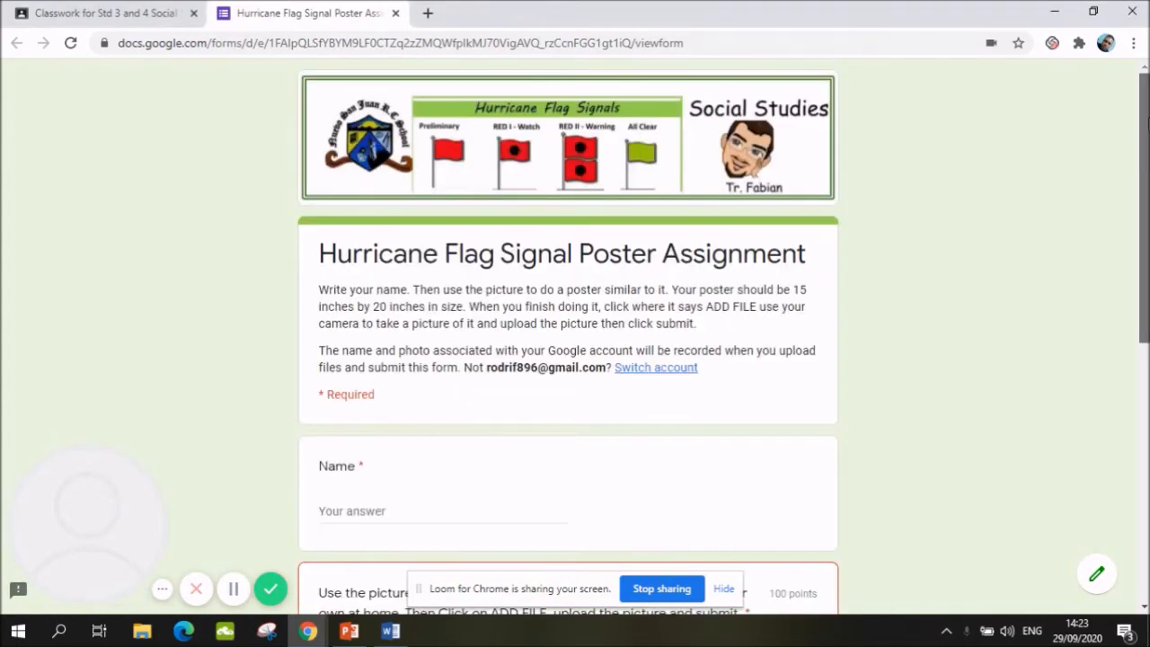
scroll(down, 3)
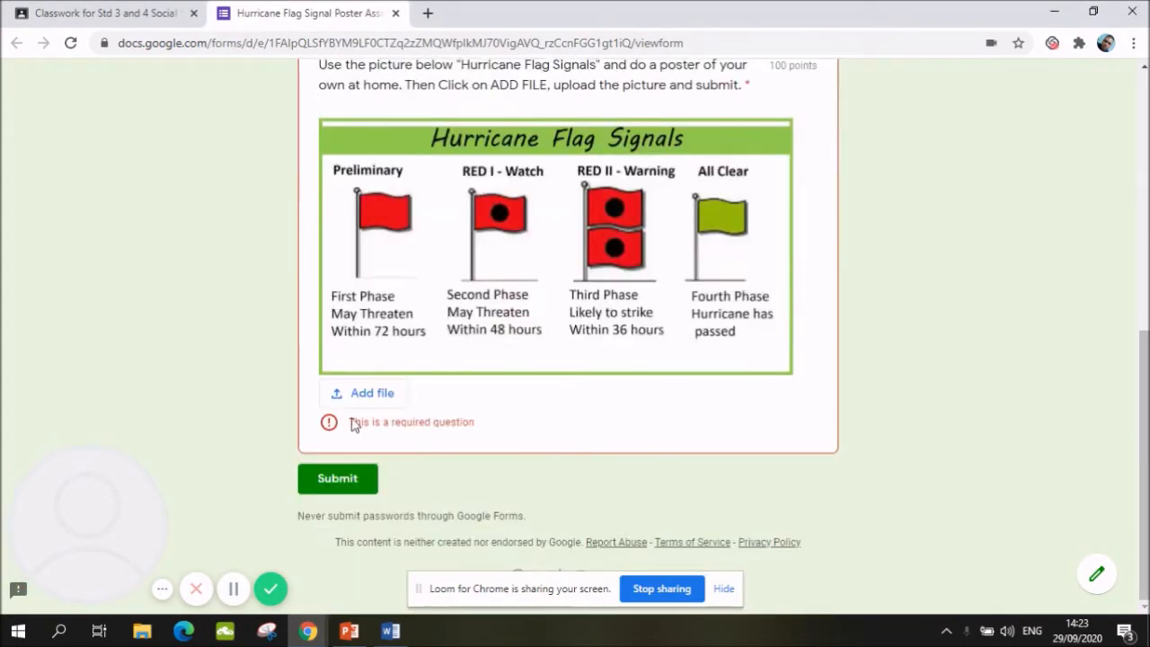
scroll(up, 3)
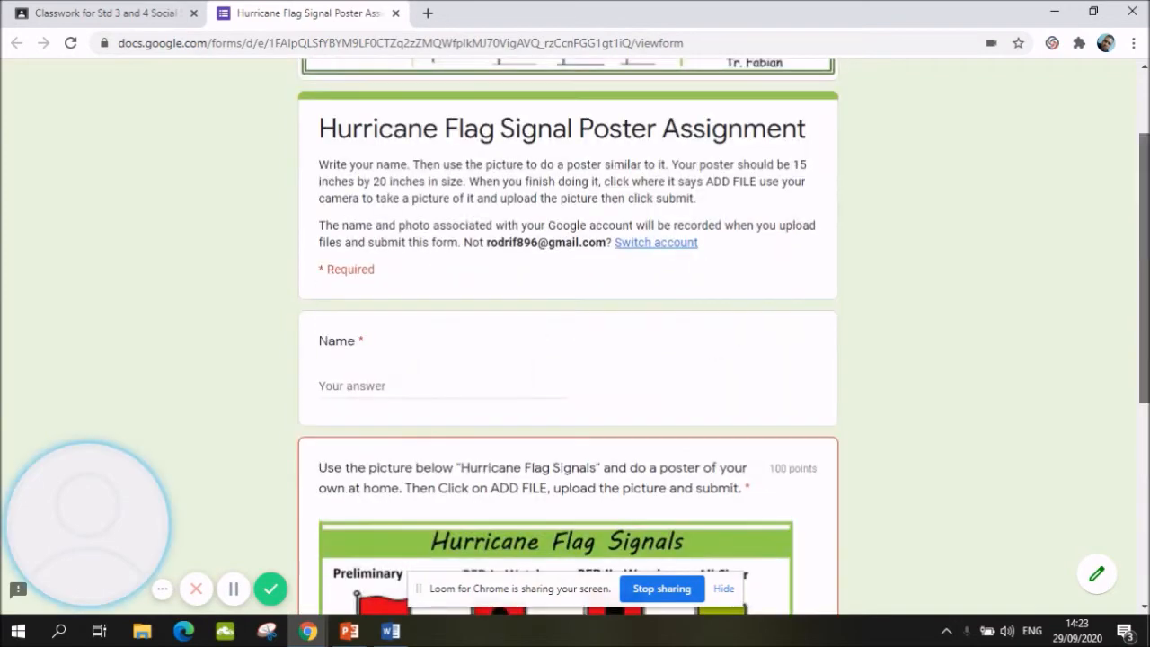
click(108, 13)
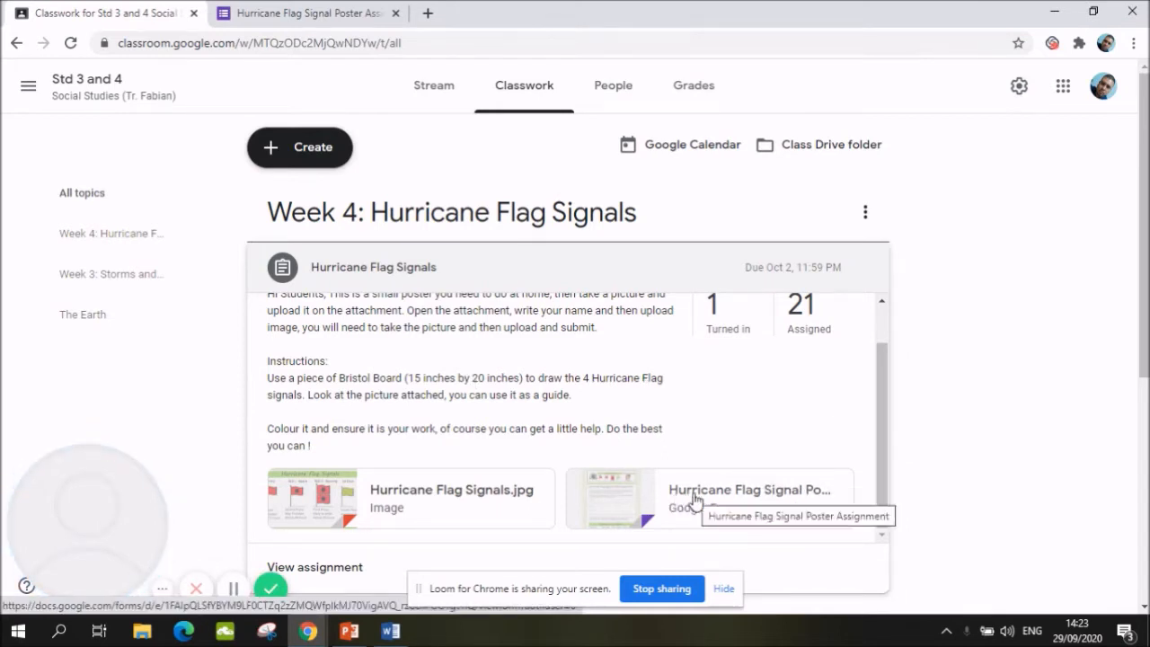
Reopen the Hurricane Flag Signal Poster Assignment form and scroll to its Add file question
click(698, 498)
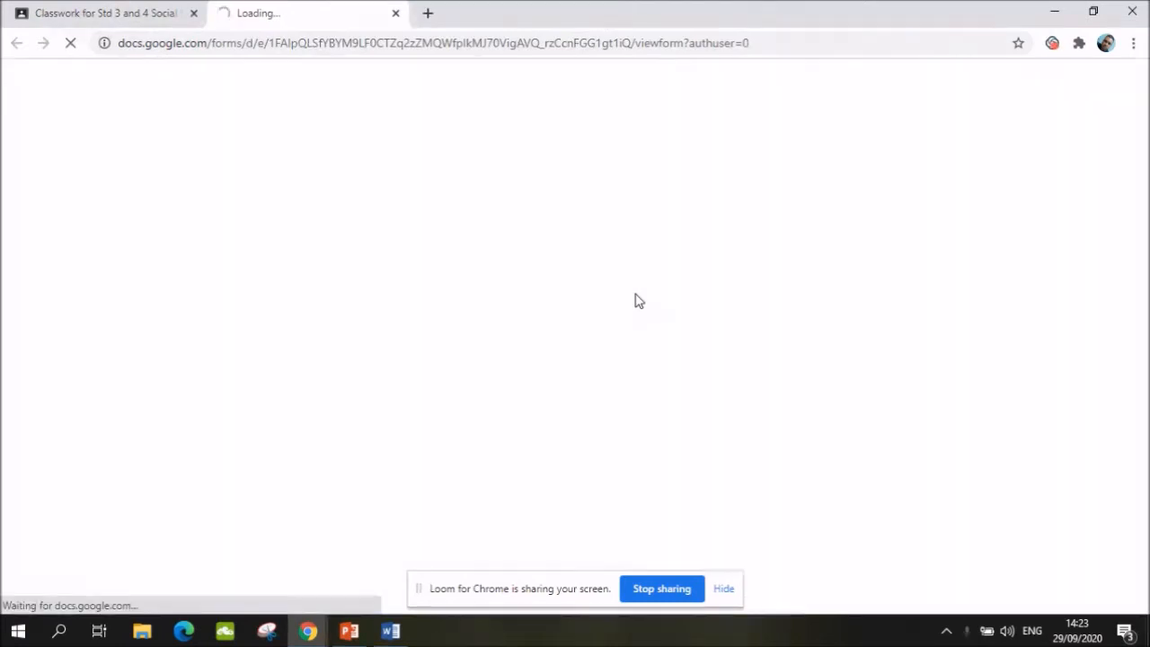
mouse_move(1054, 425)
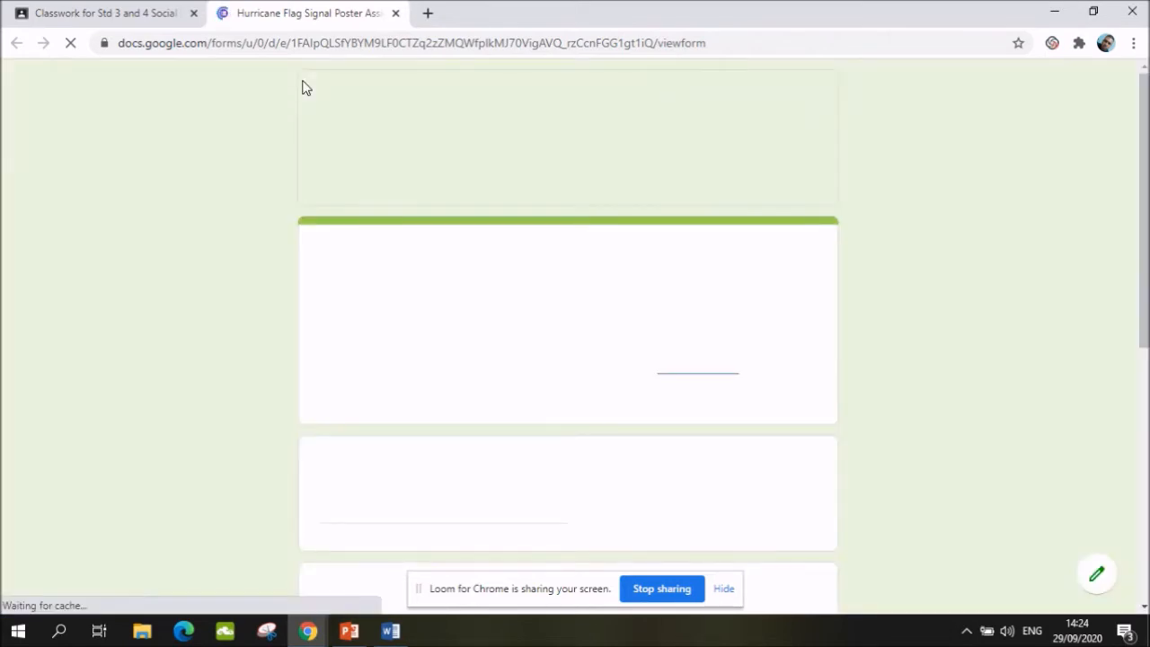
mouse_move(1143, 101)
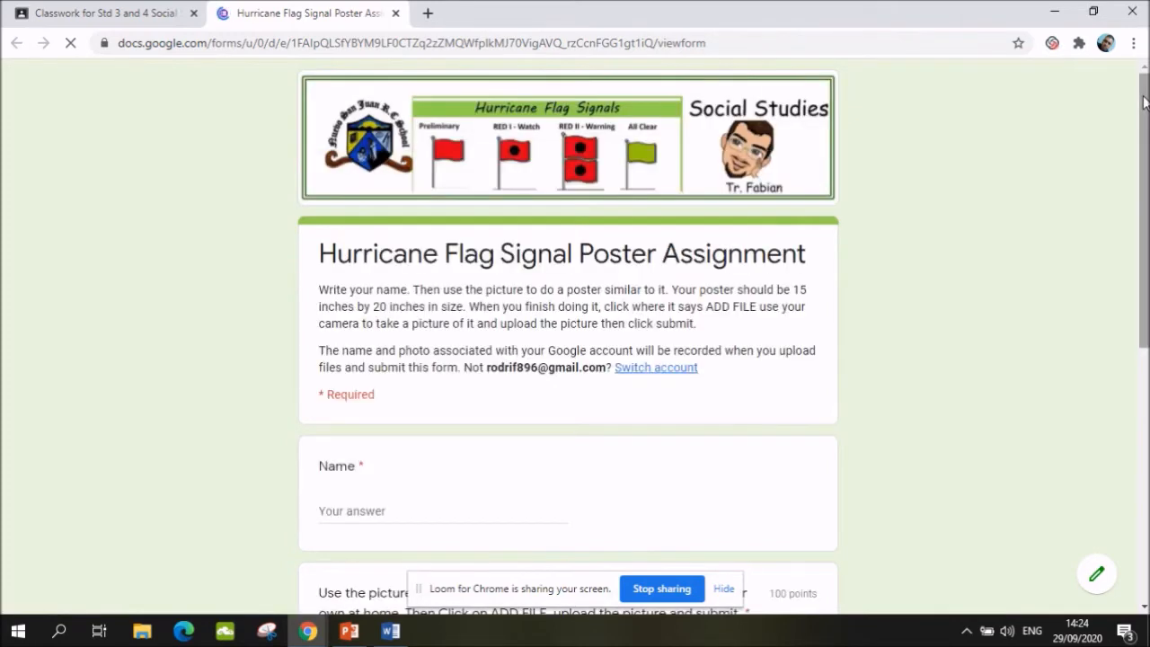
scroll(down, 3)
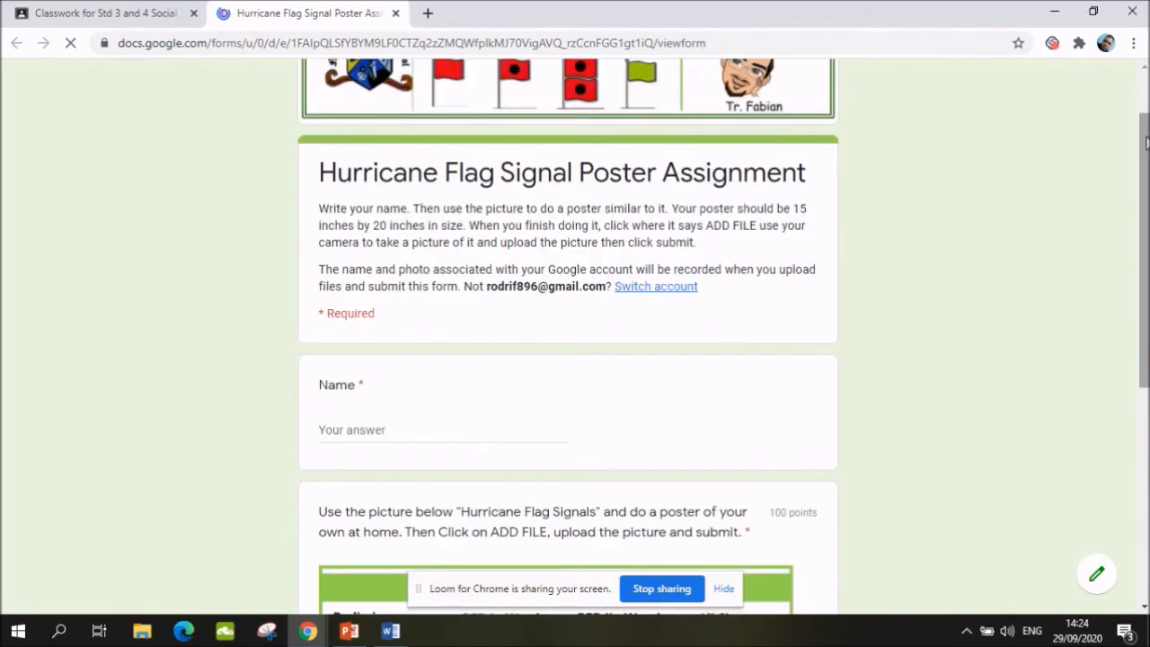
scroll(down, 3)
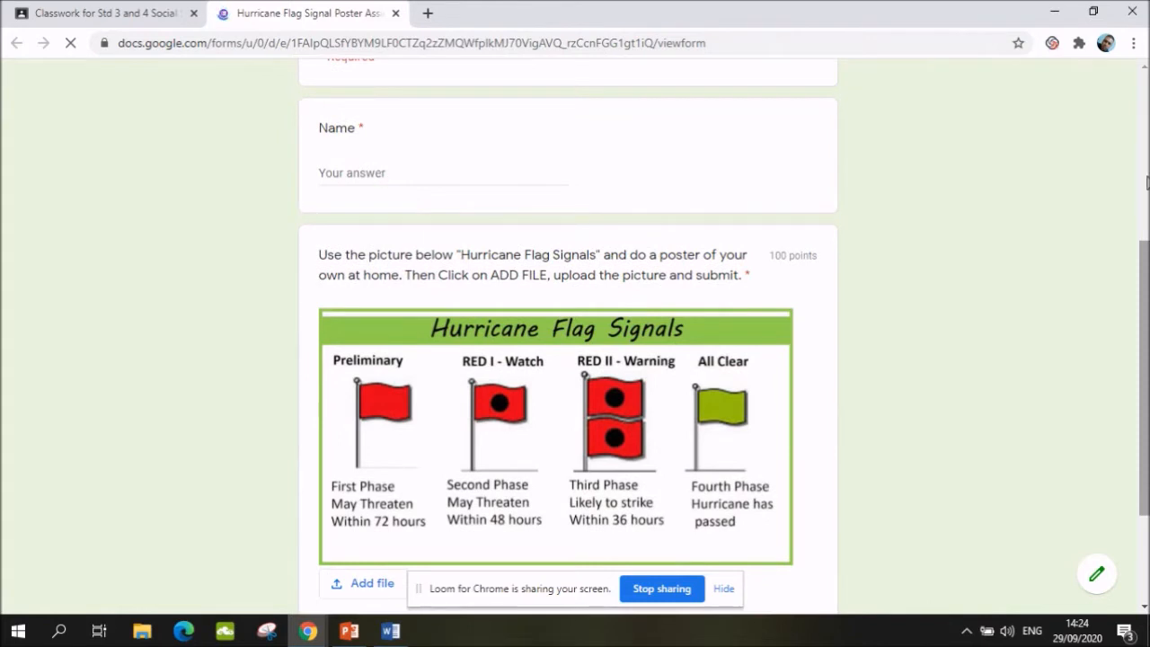
scroll(down, 3)
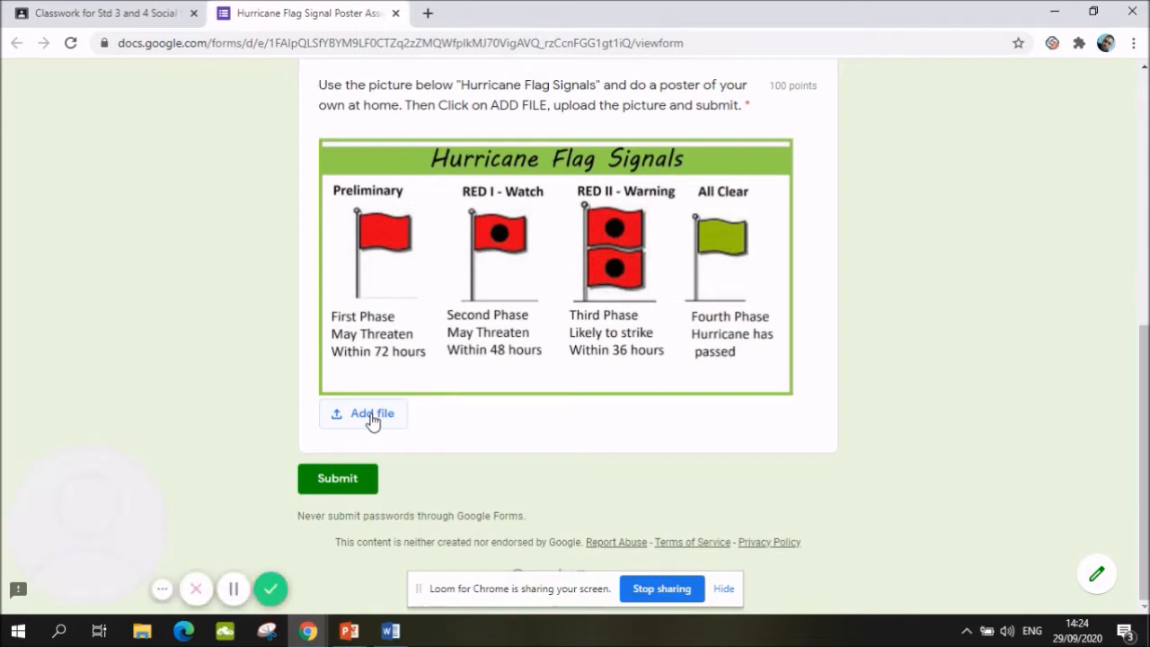
mouse_move(348, 630)
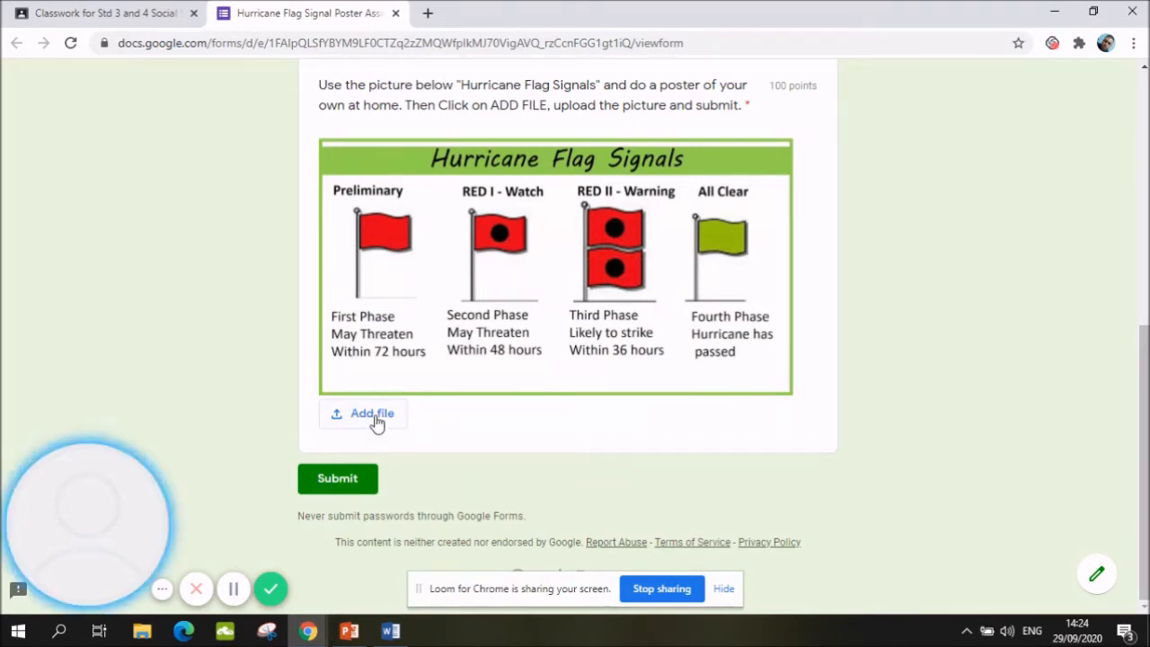
mouse_move(63, 630)
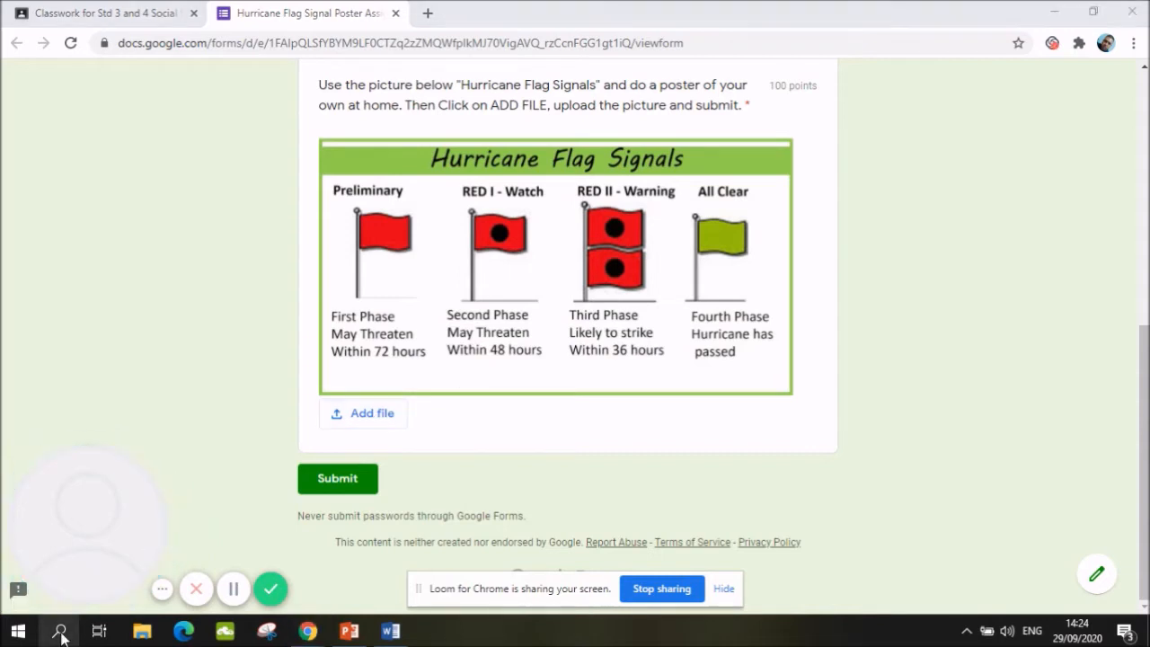
Search Windows for 'camera' and launch the Camera app
click(62, 631)
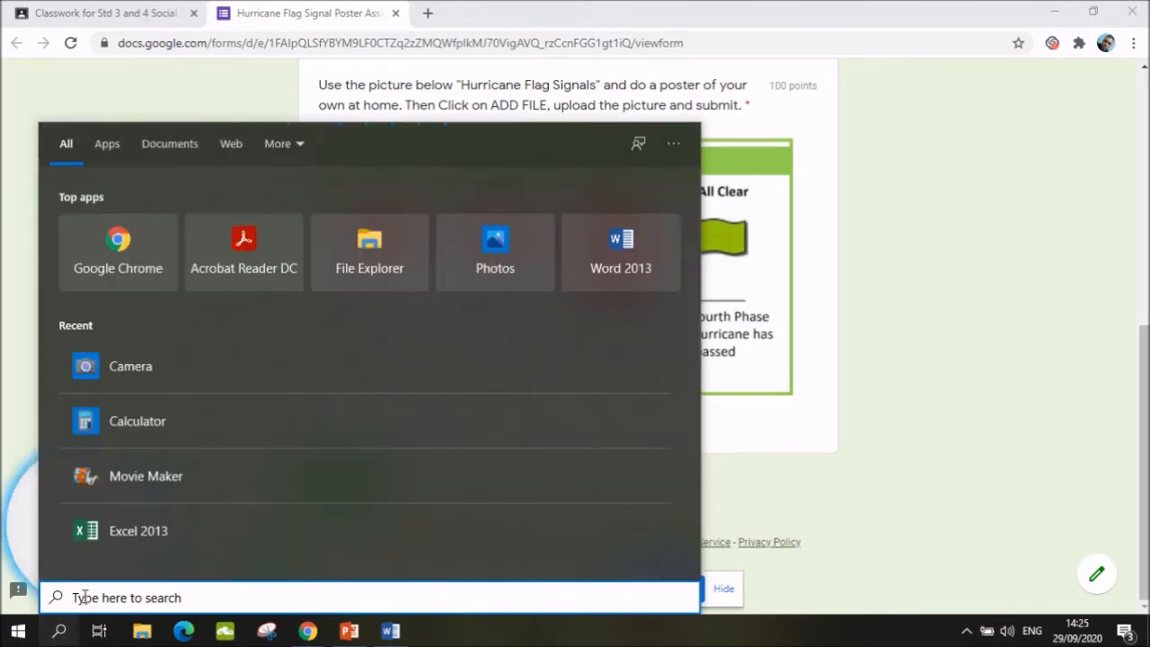
text(cnaera)
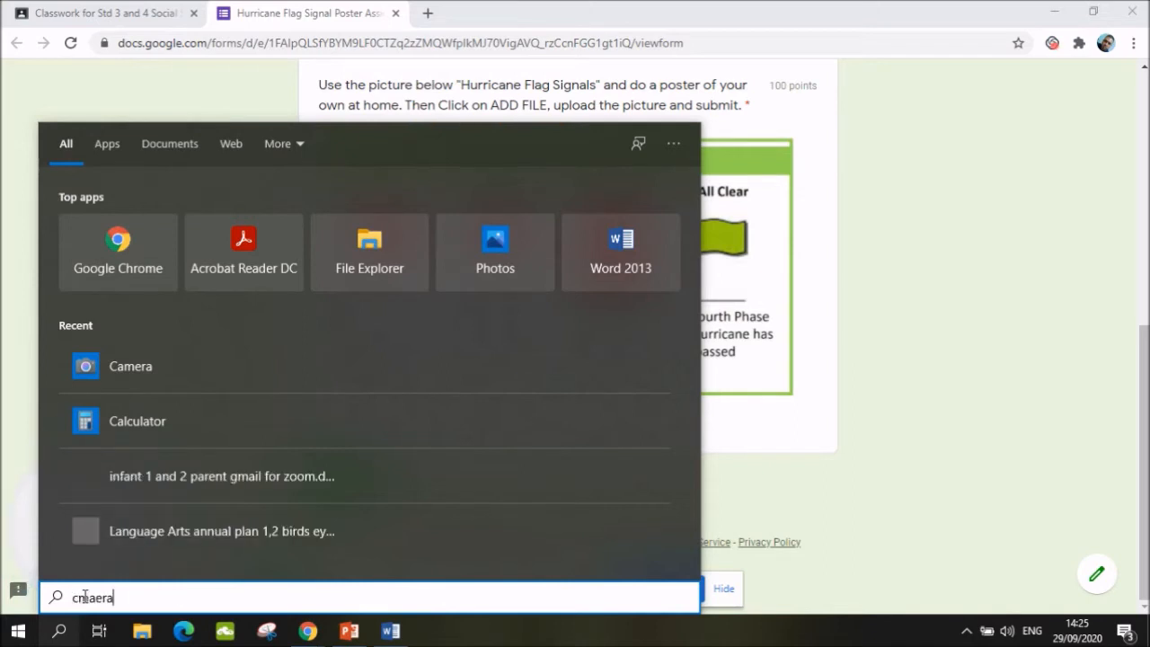
text(cmaera)
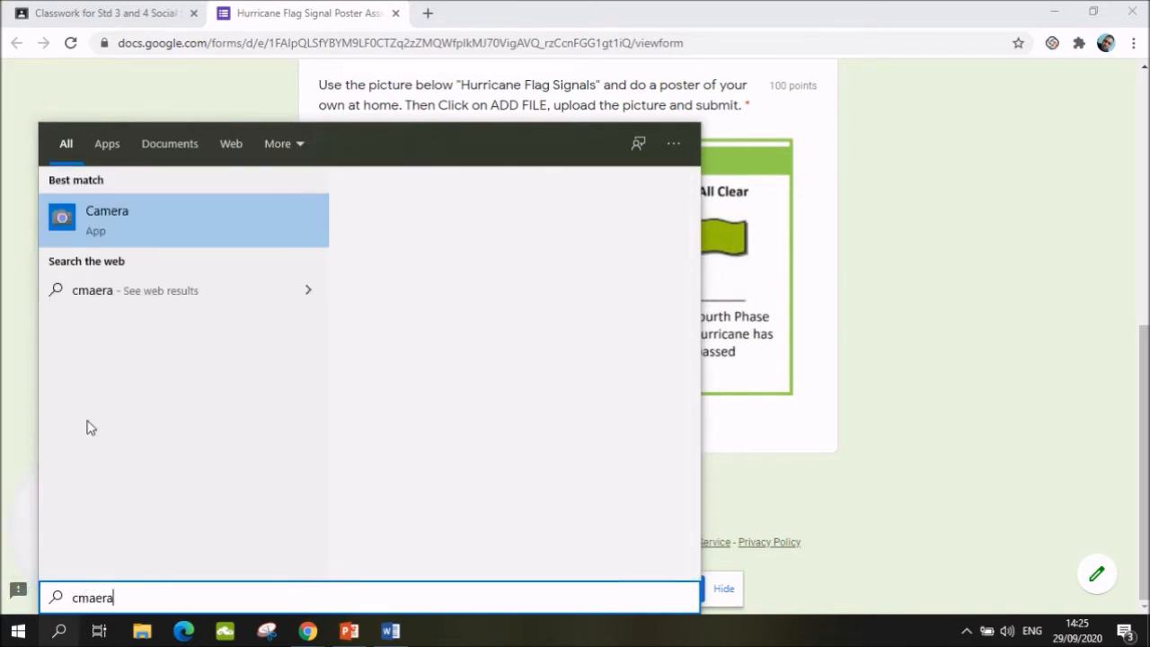
click(122, 220)
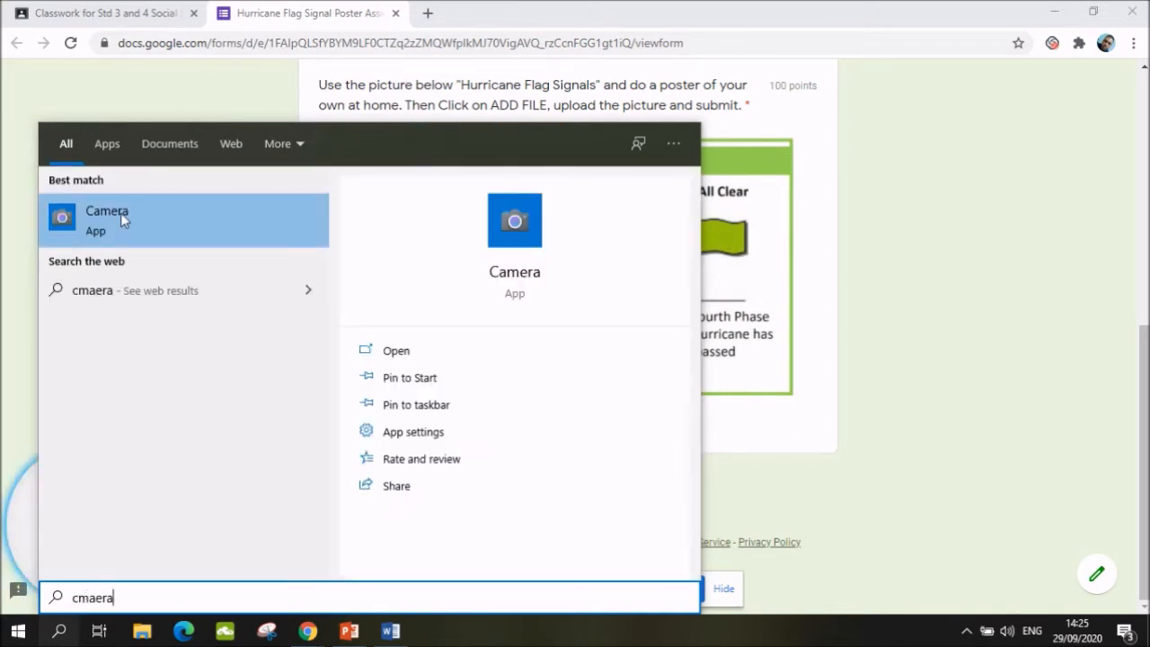
mouse_move(429, 357)
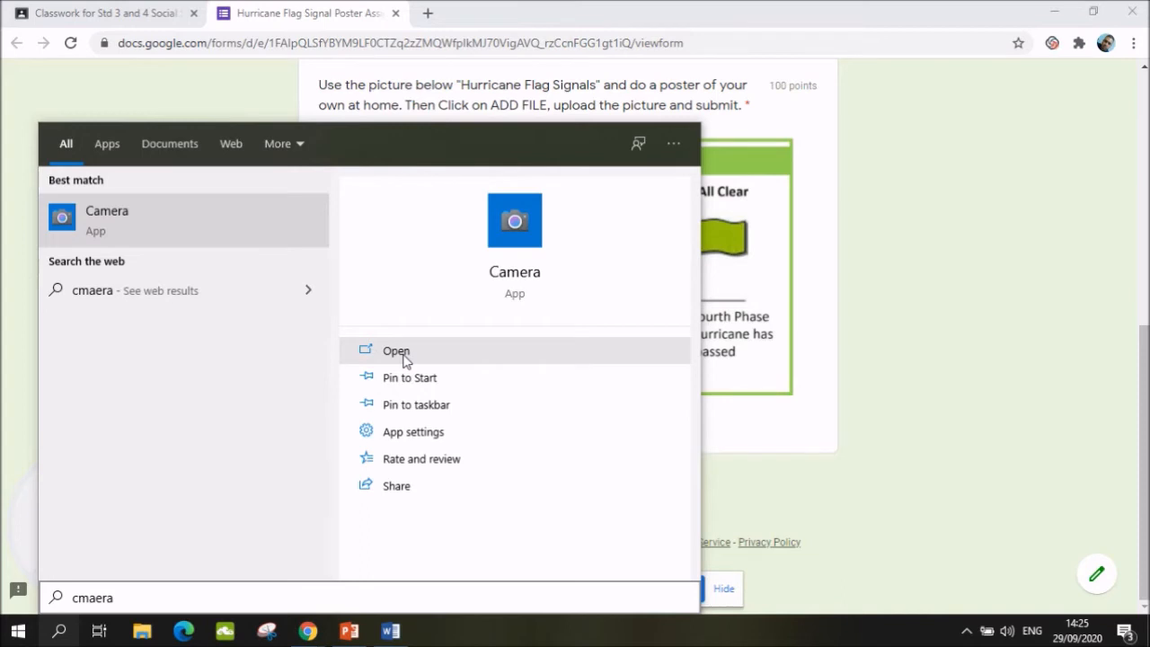
click(395, 350)
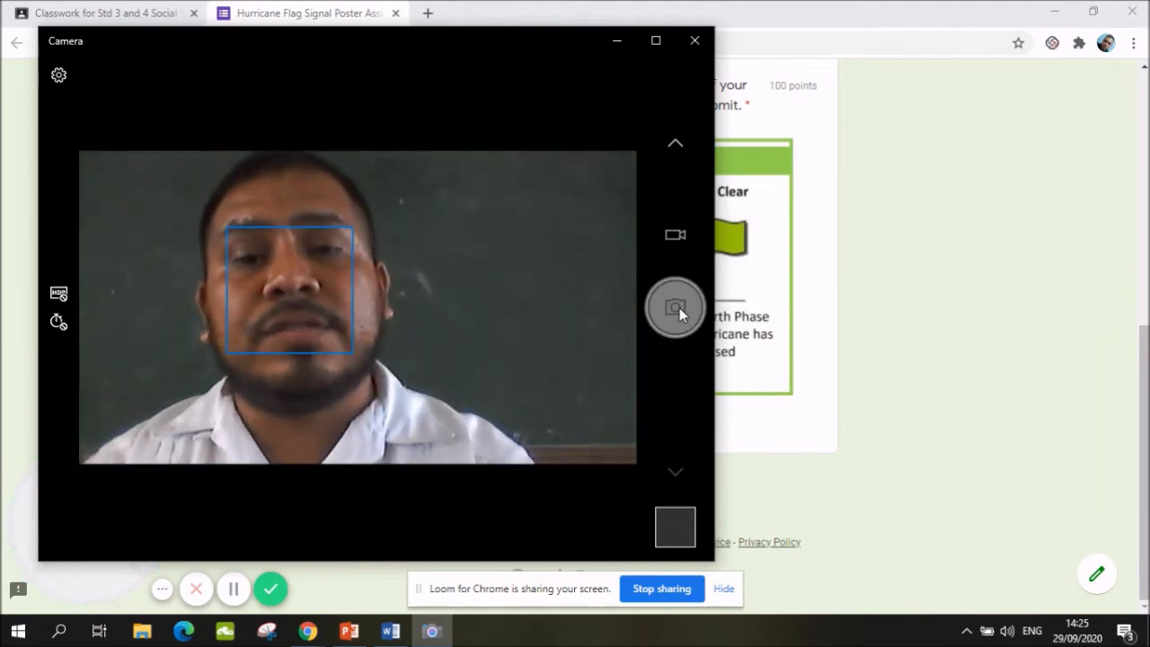
mouse_move(564, 295)
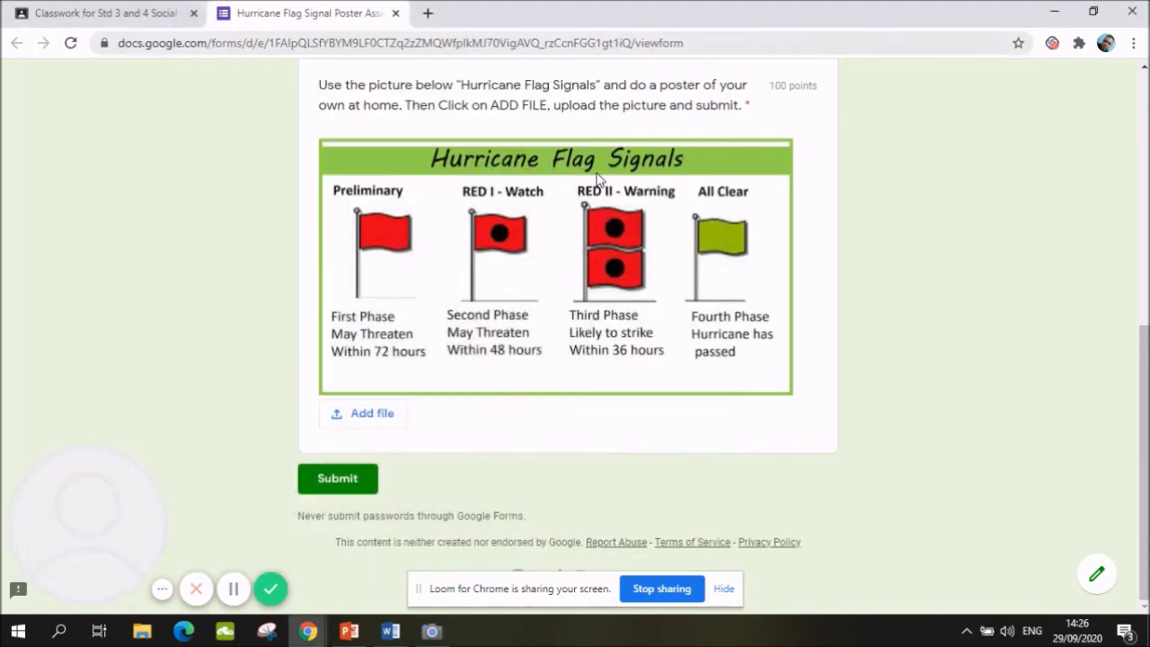
mouse_move(367, 418)
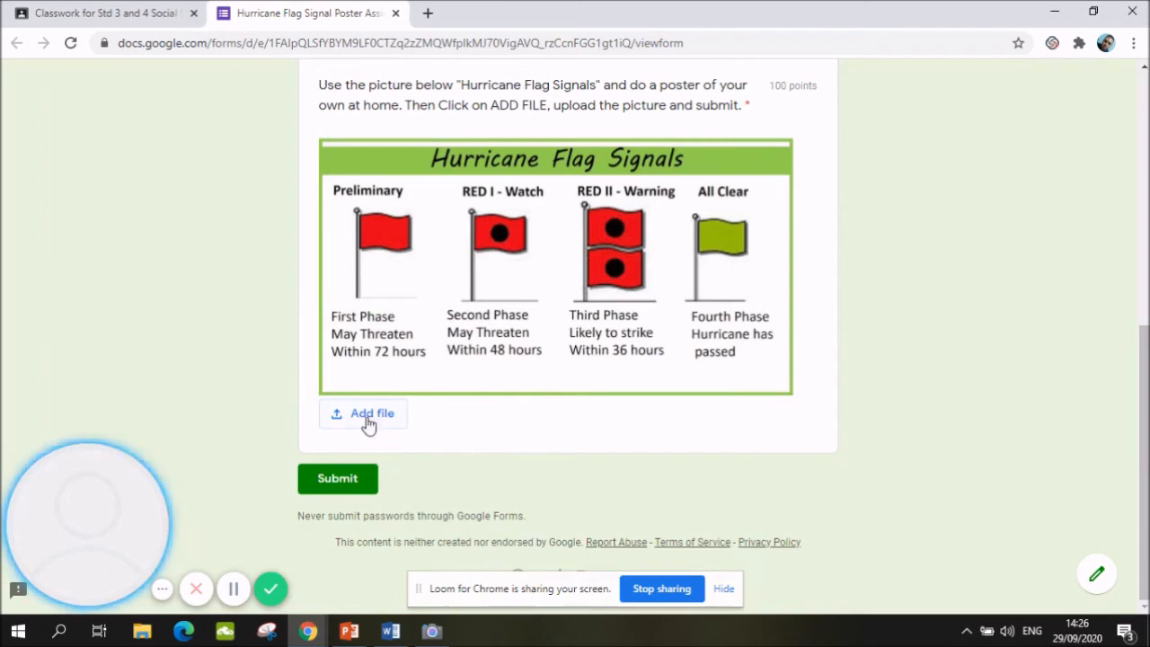
Choose Add file, select files from the device, and open the Camera Roll folder
click(365, 413)
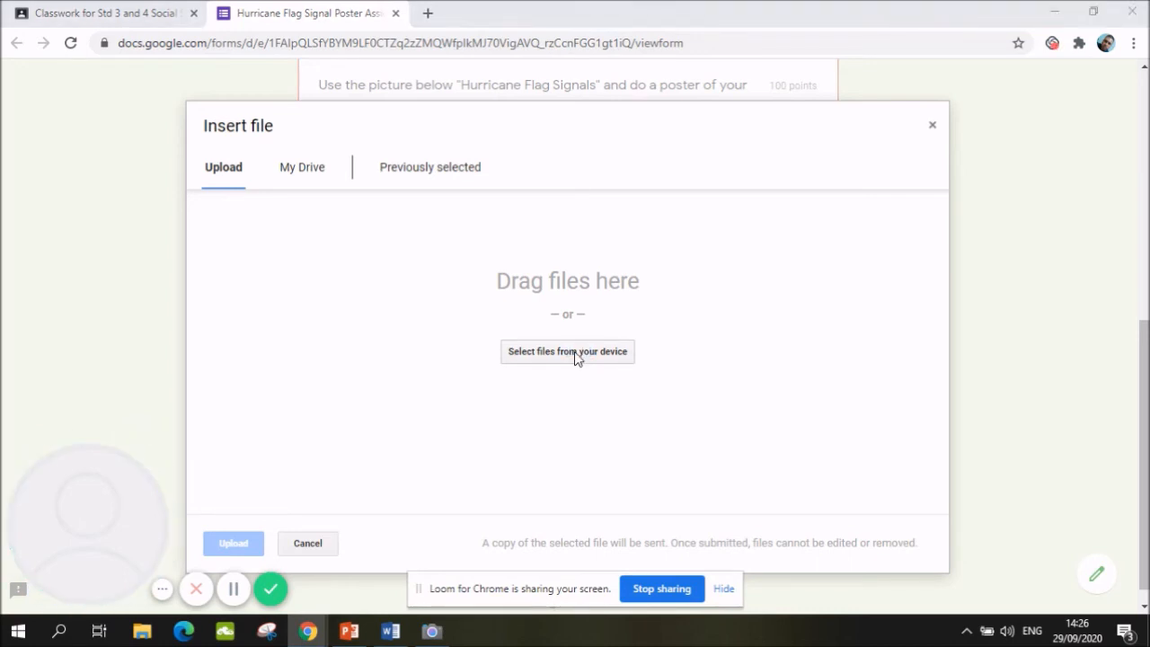
click(567, 351)
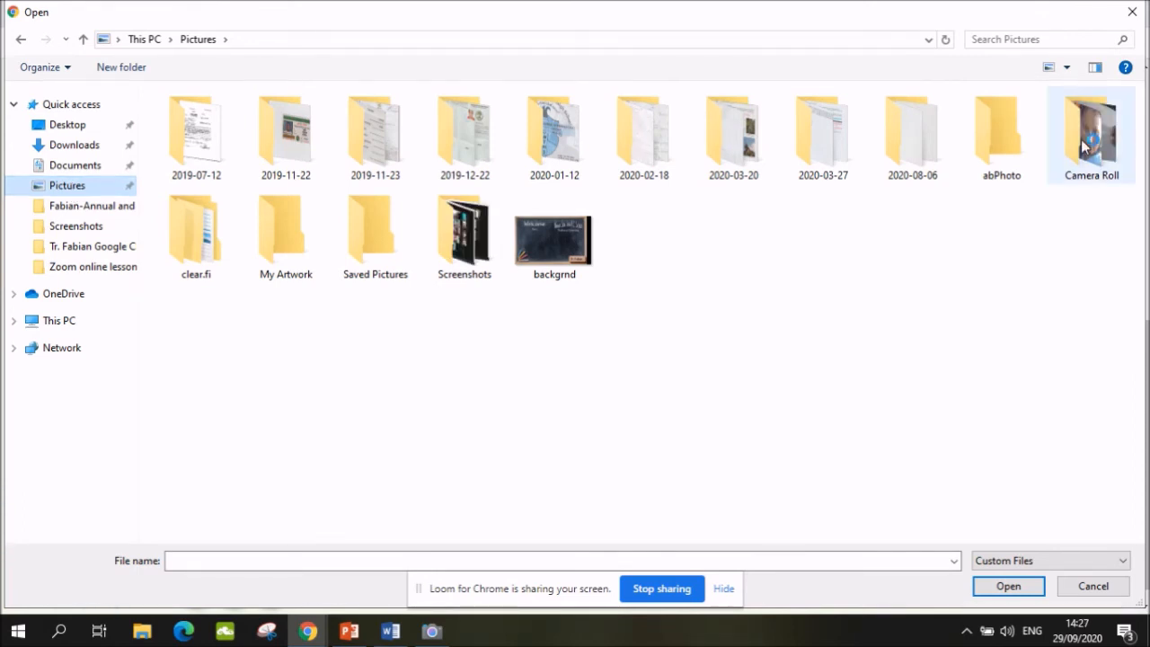
double_click(1090, 126)
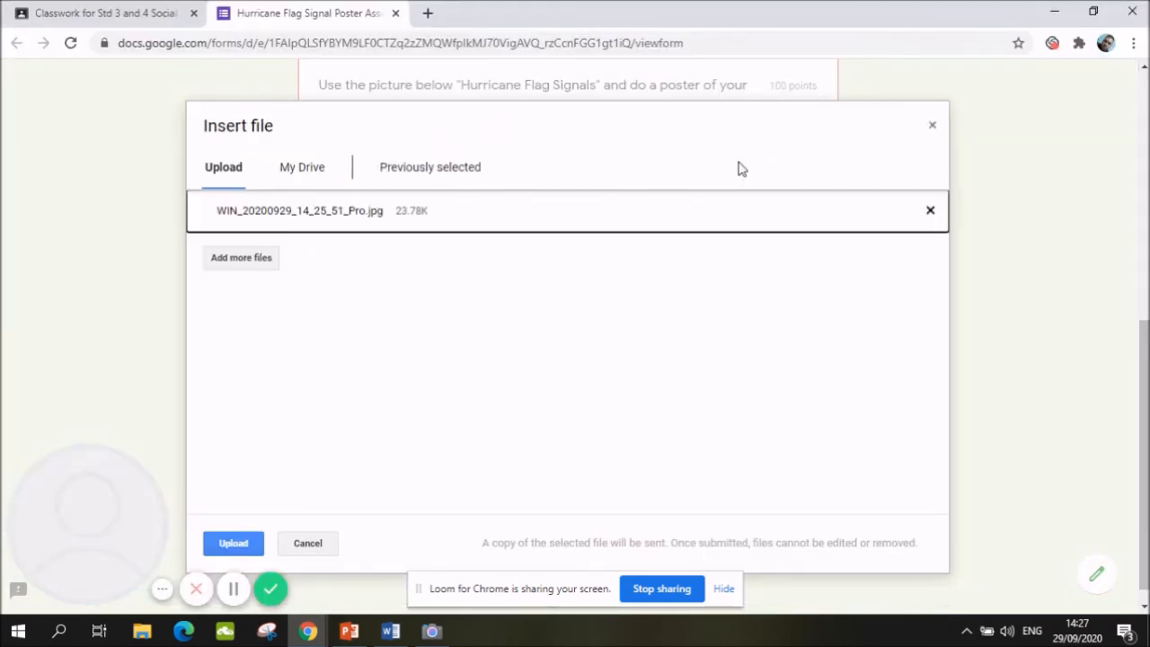
mouse_move(523, 169)
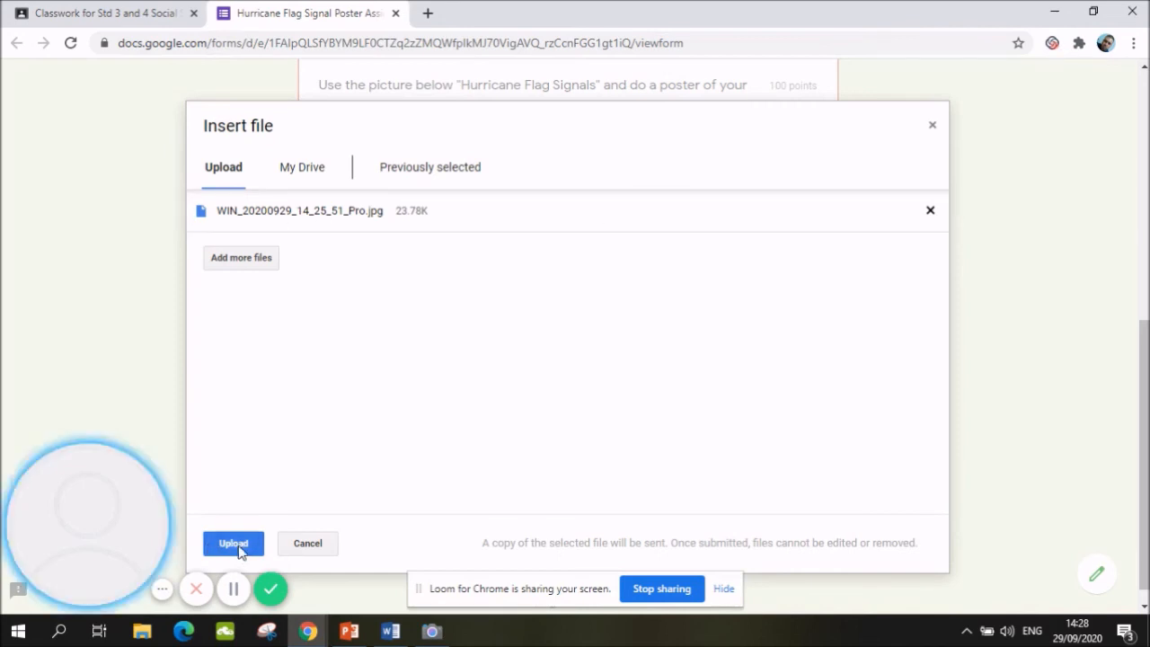
Upload WIN_20200929_14_25_51_Pro.jpg and attach it to the poster question
click(232, 542)
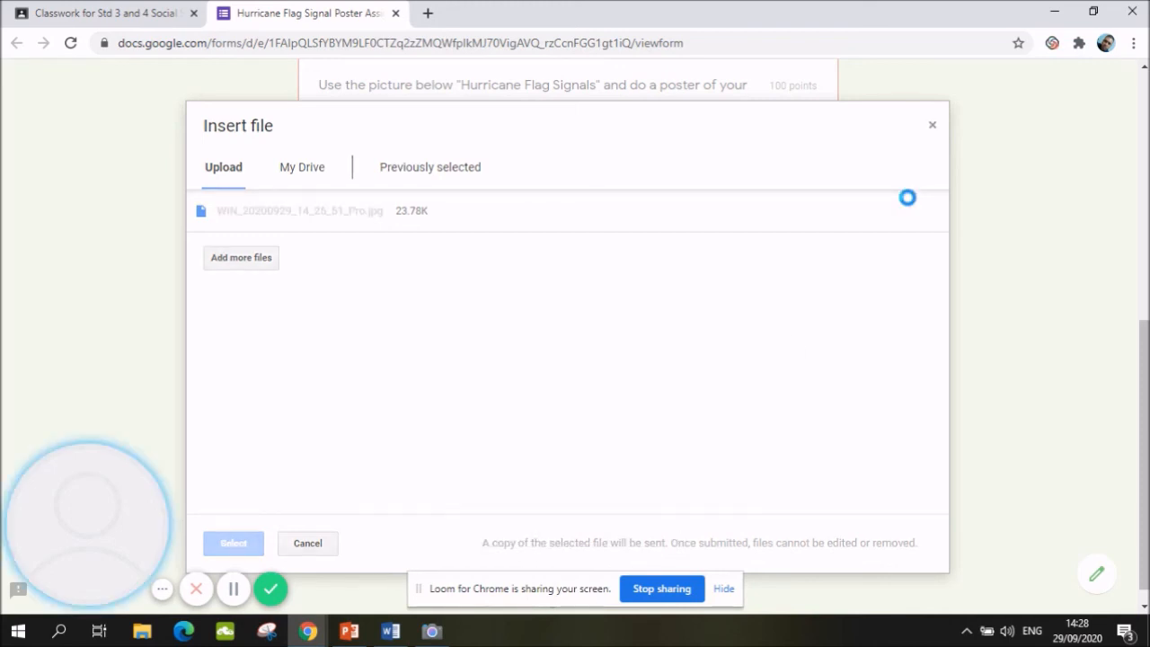
click(232, 542)
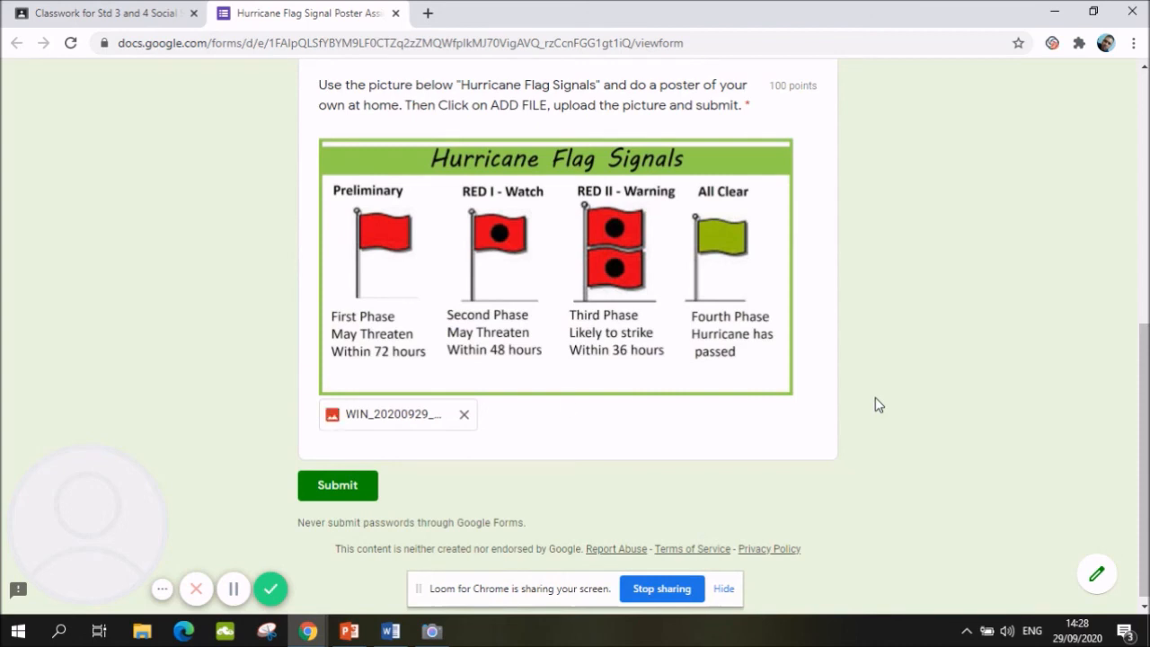
mouse_move(424, 431)
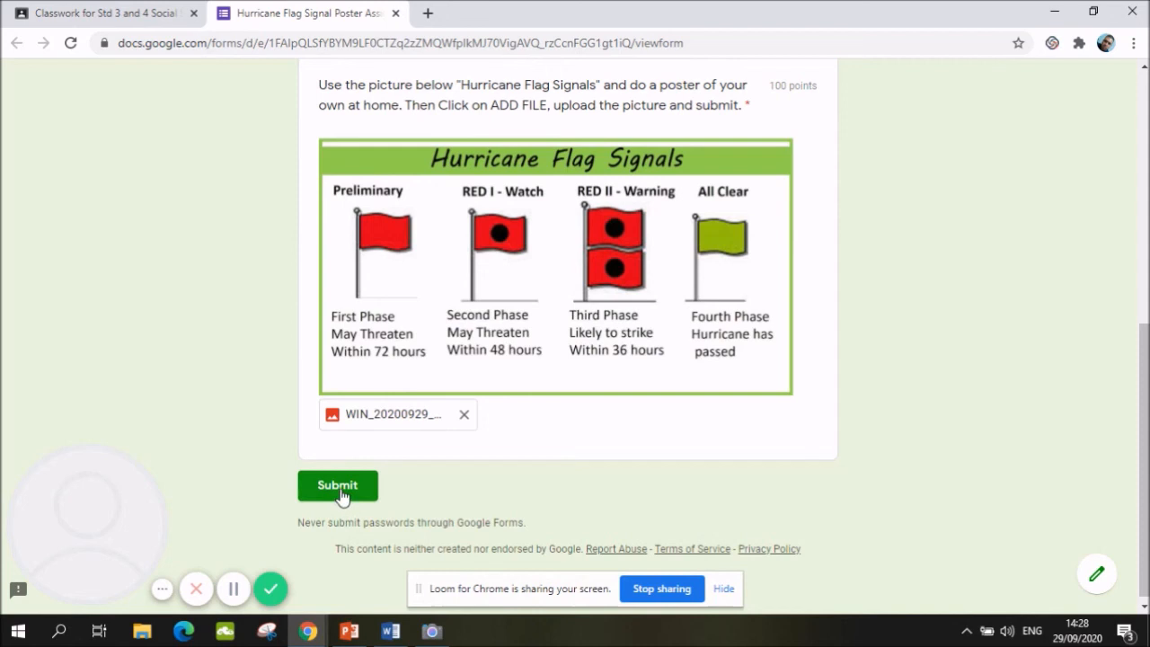
mouse_move(400, 489)
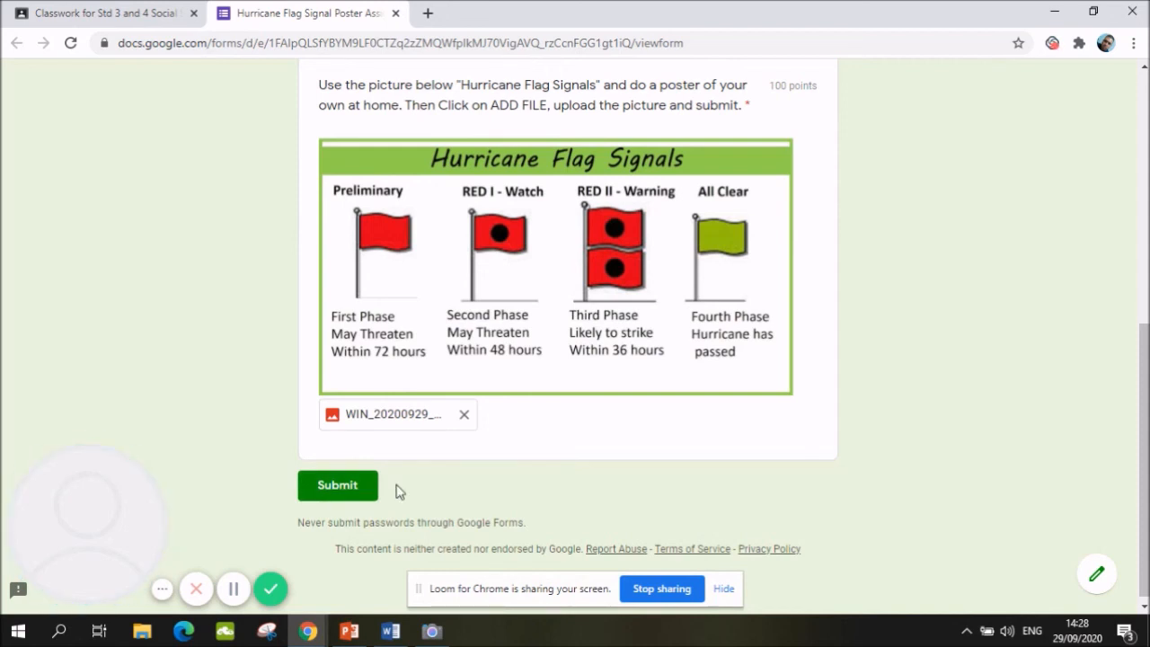
mouse_move(182, 335)
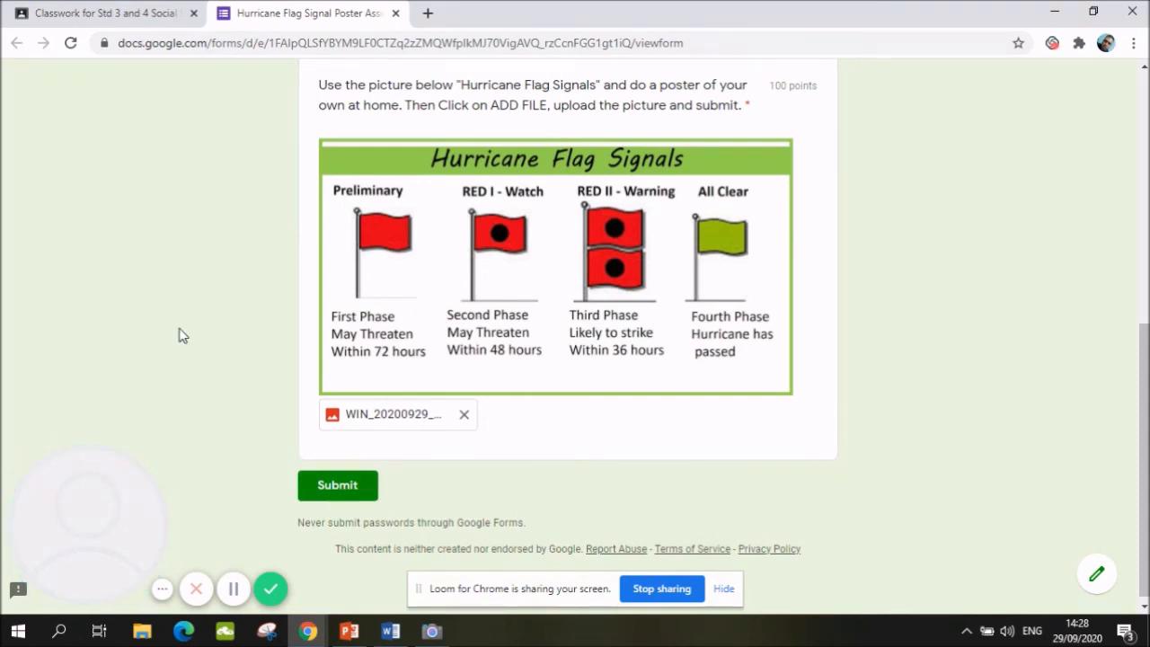